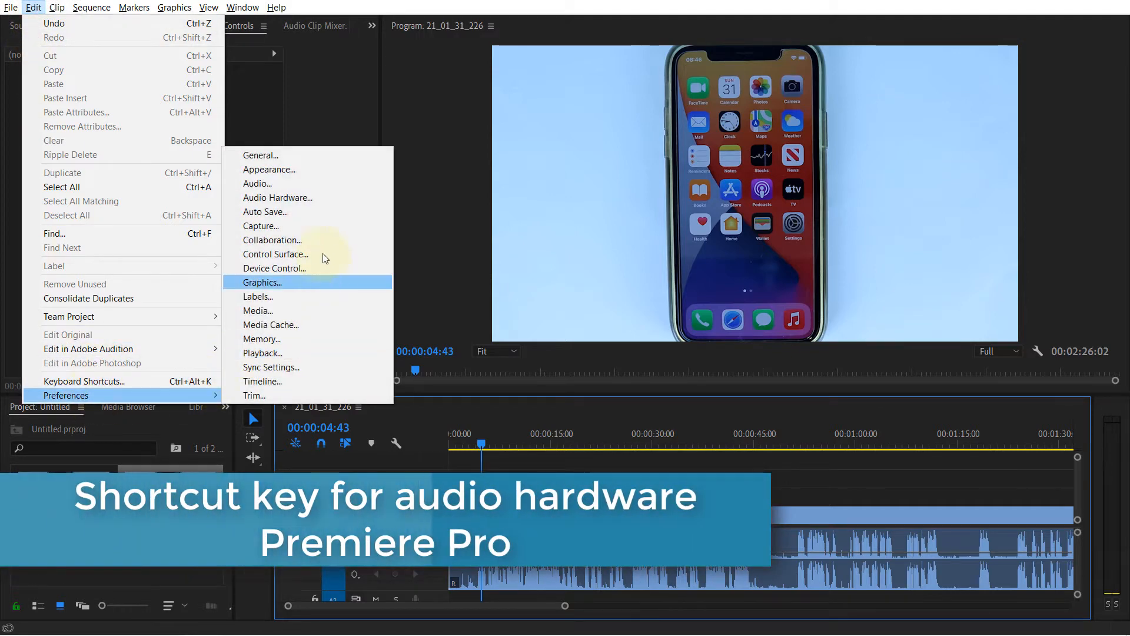
- Open the Audio Hardware preferences, then return to the Edit menu toward Keyboard Shortcuts
click(278, 197)
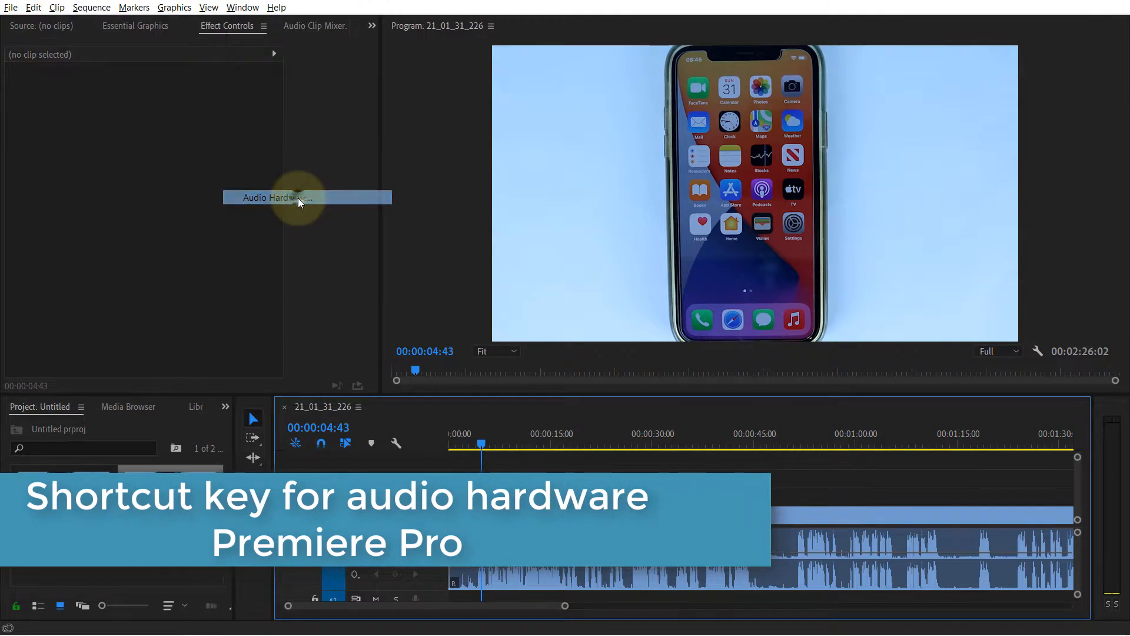
click(278, 198)
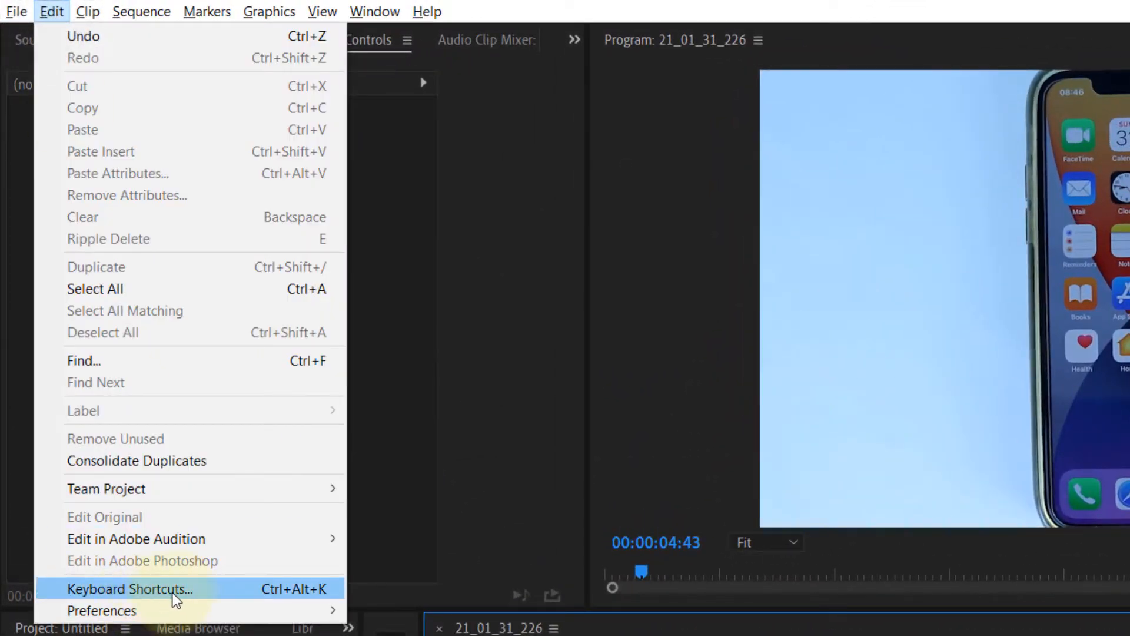
- Open Keyboard Shortcuts and filter commands by 'AUDIO' to find Audio Hardware
click(129, 589)
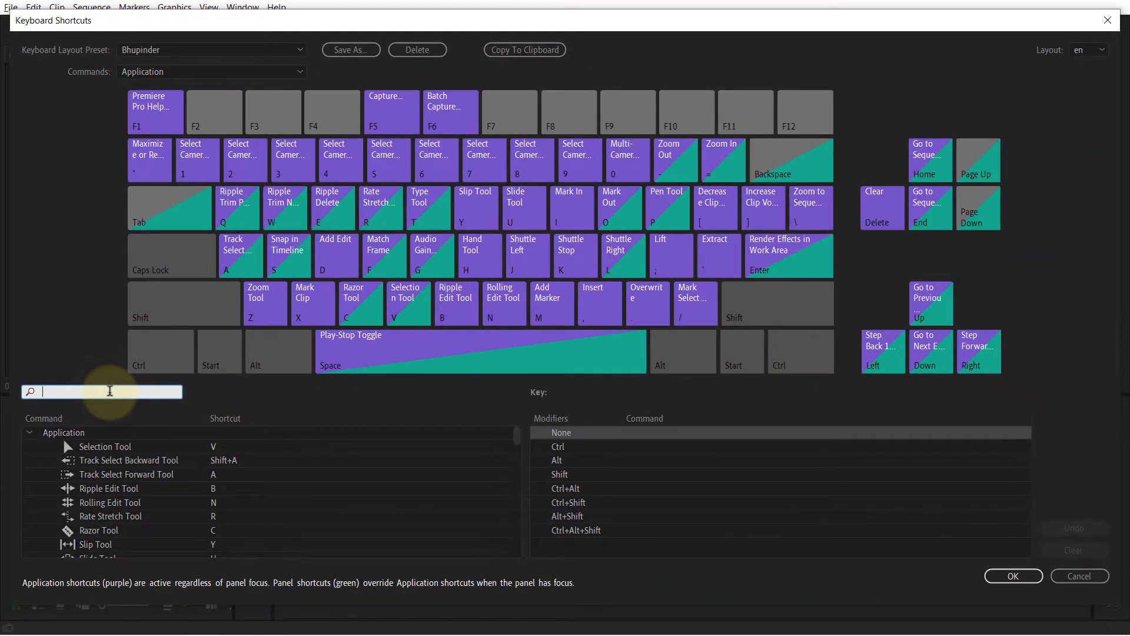
text(AUDIO)
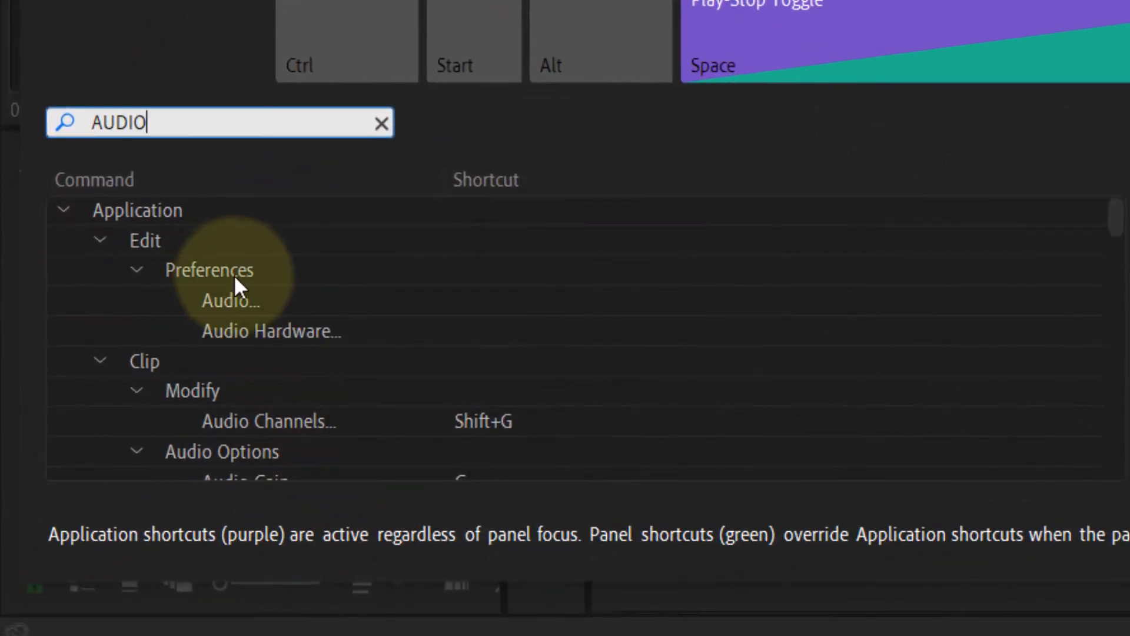
mouse_move(317, 348)
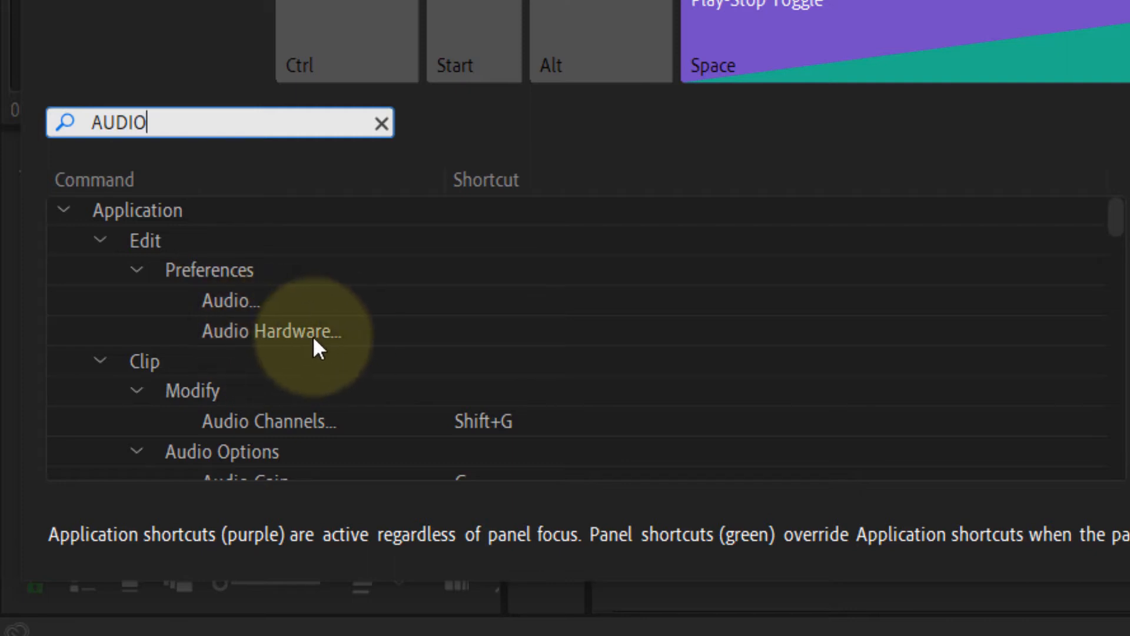
mouse_move(420, 353)
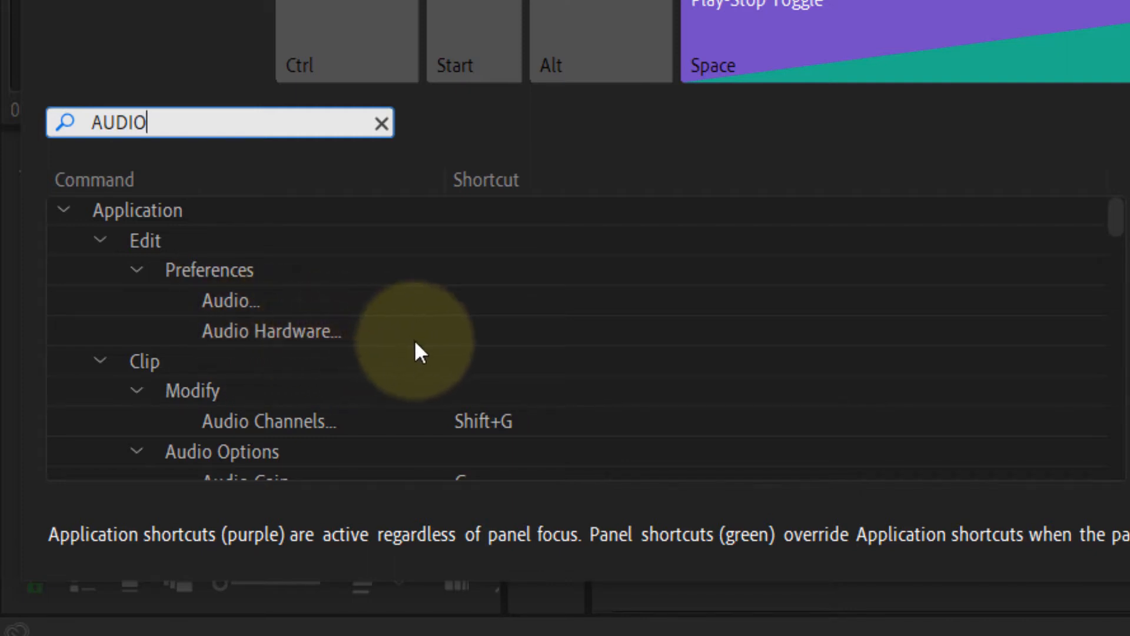
mouse_move(432, 341)
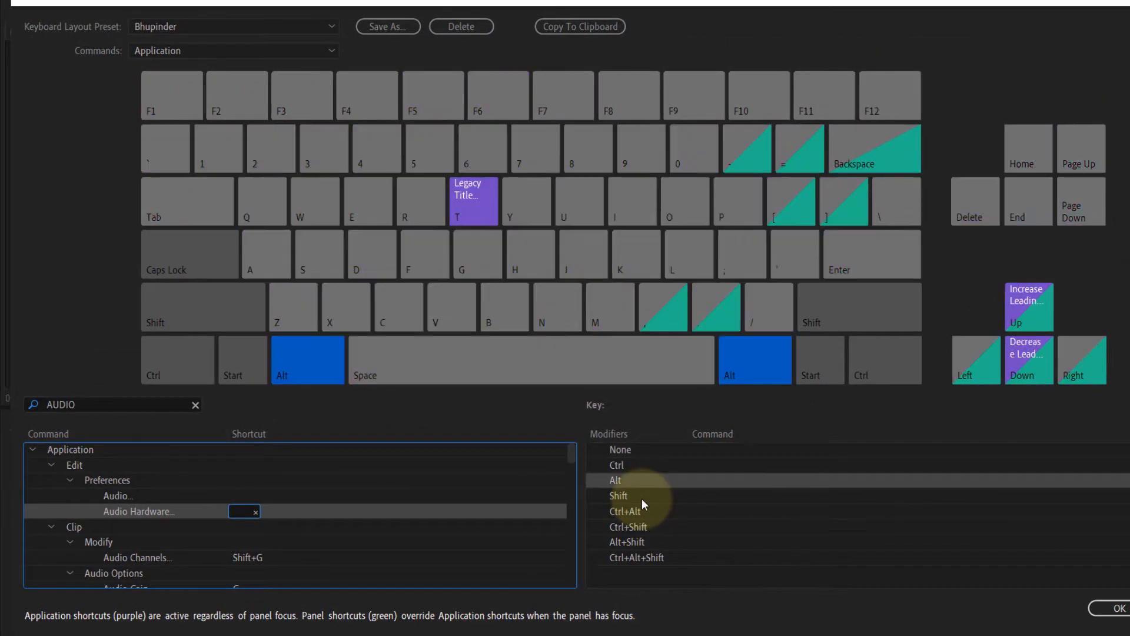
- Assign Alt+Shift+A to Audio Hardware, confirm it, and verify it under Edit > Preferences
click(627, 543)
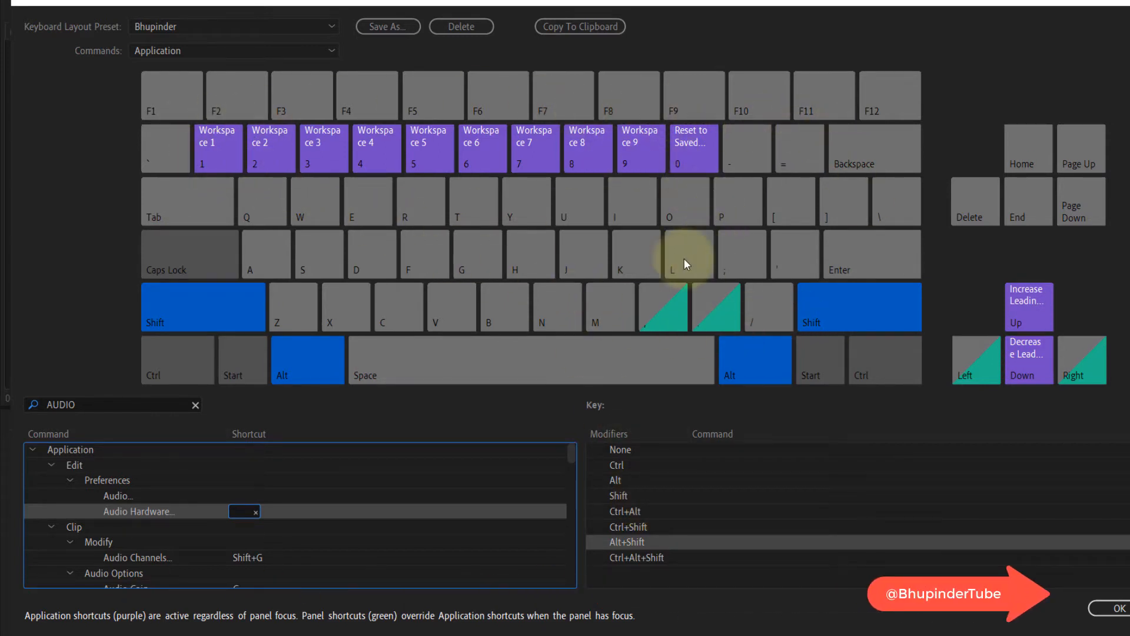
mouse_move(500, 220)
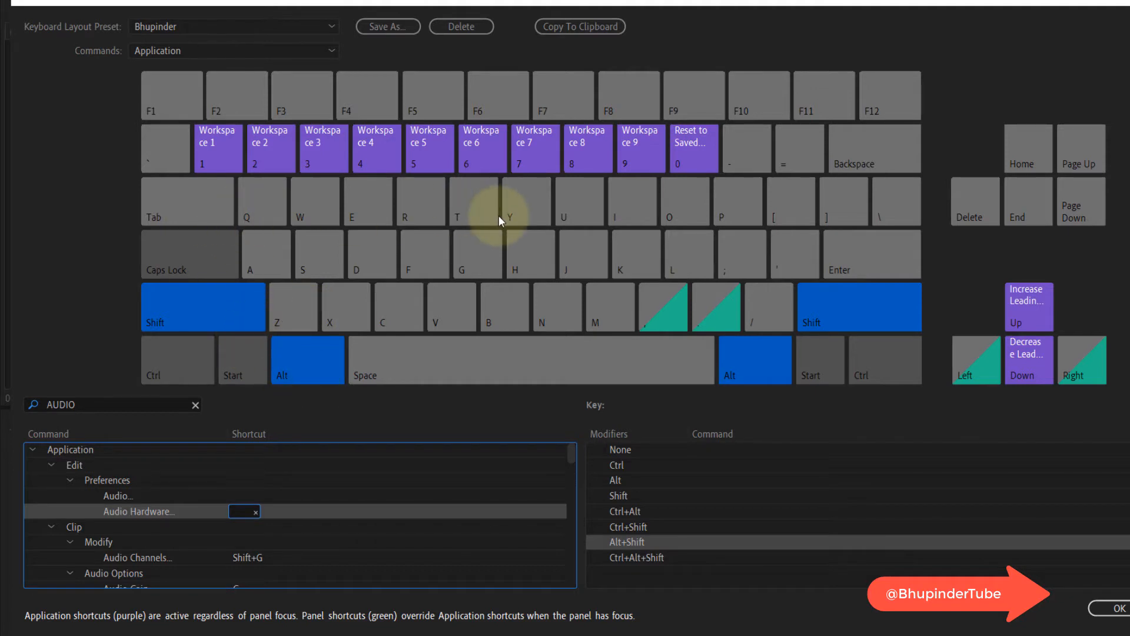
mouse_move(518, 318)
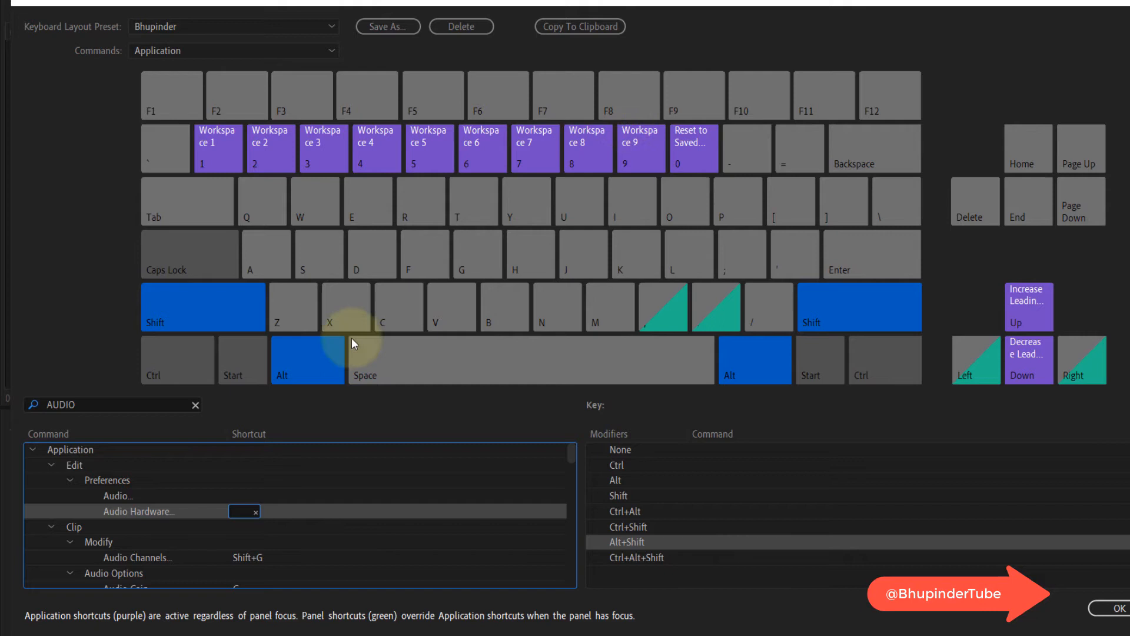
mouse_move(273, 268)
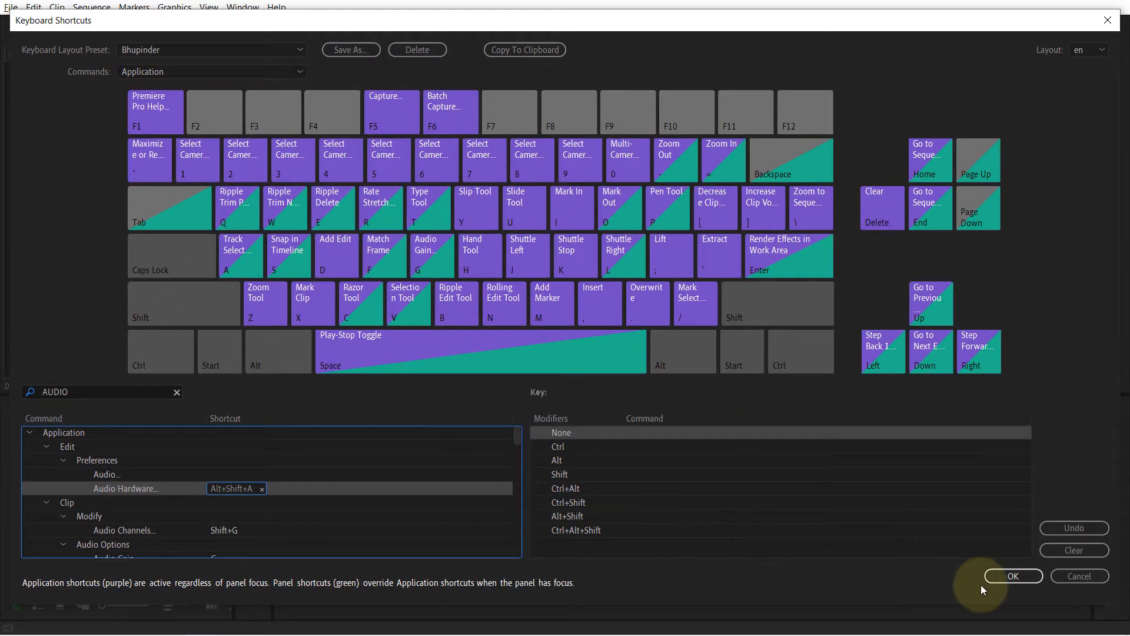
click(1012, 576)
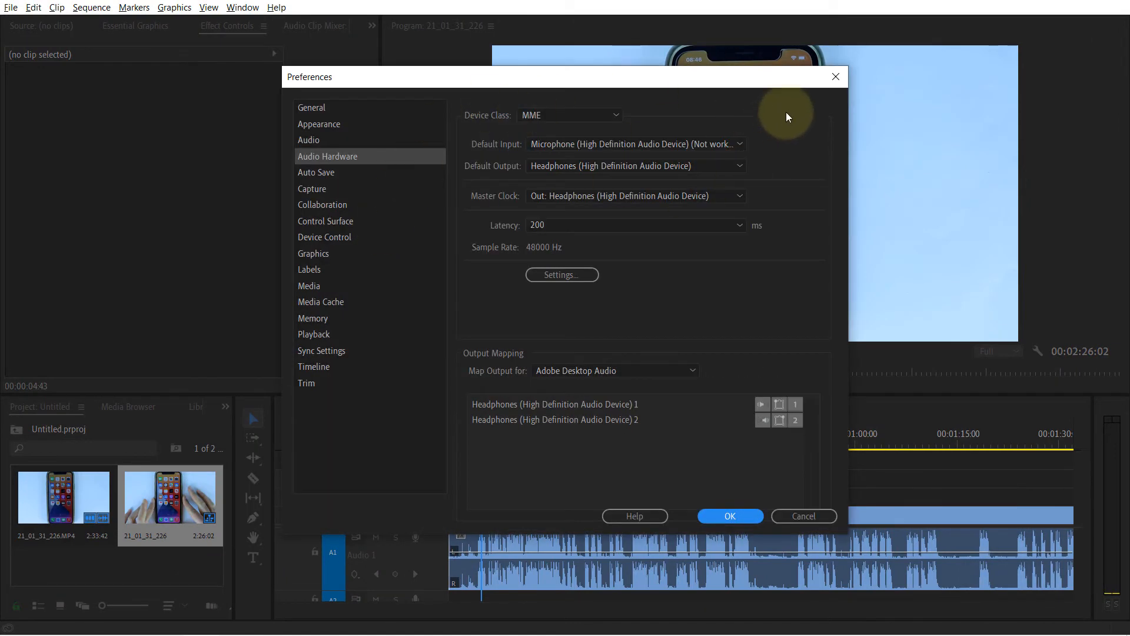
click(729, 515)
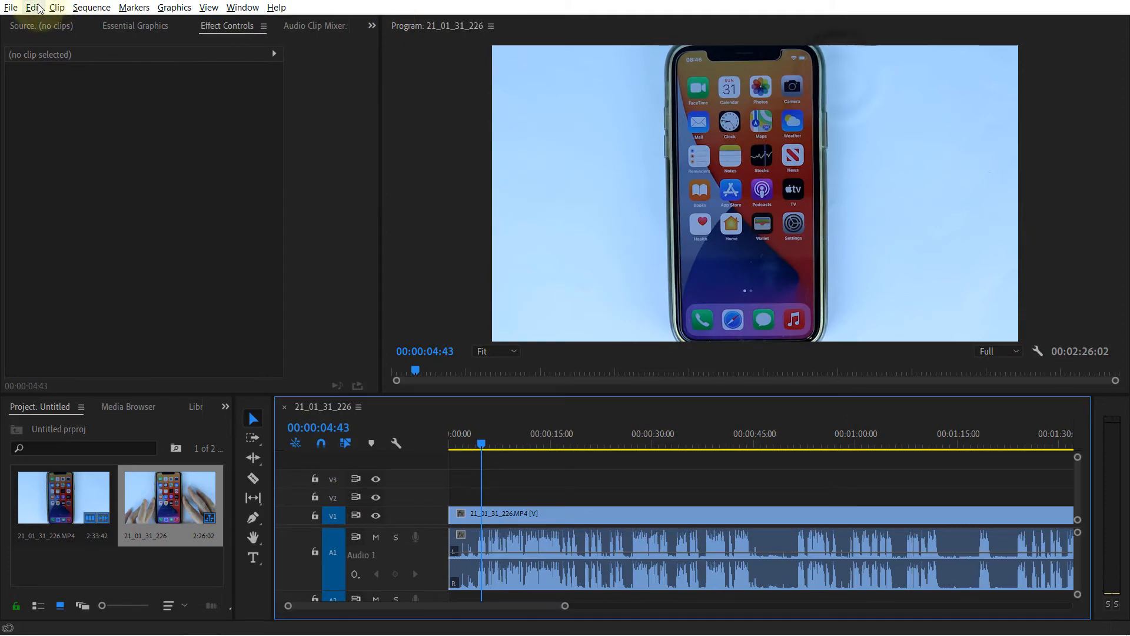
click(32, 7)
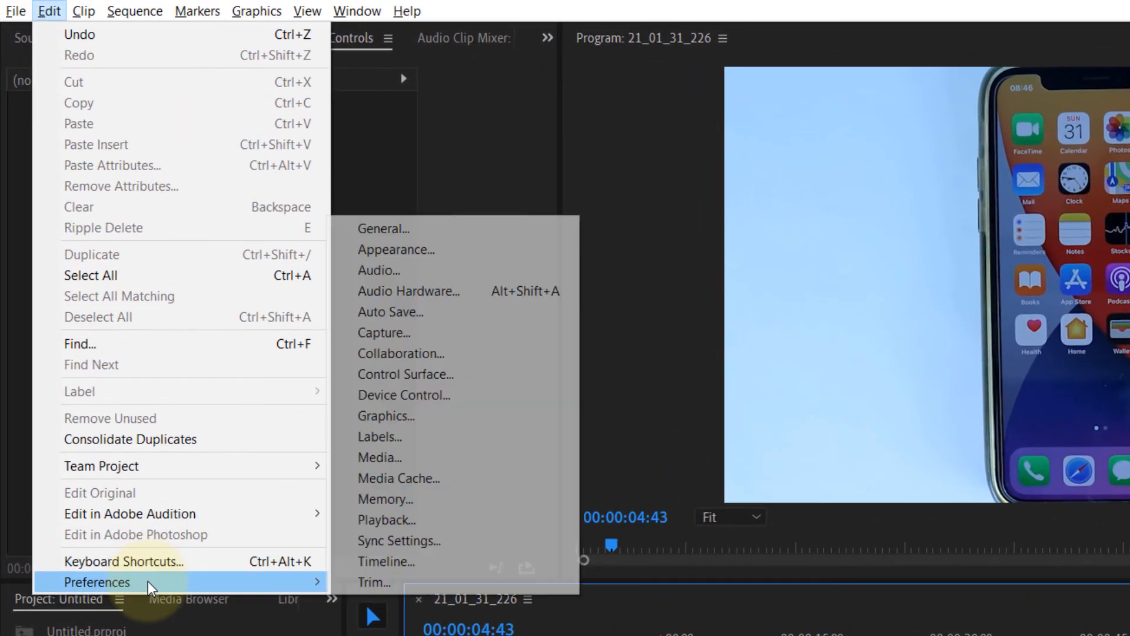